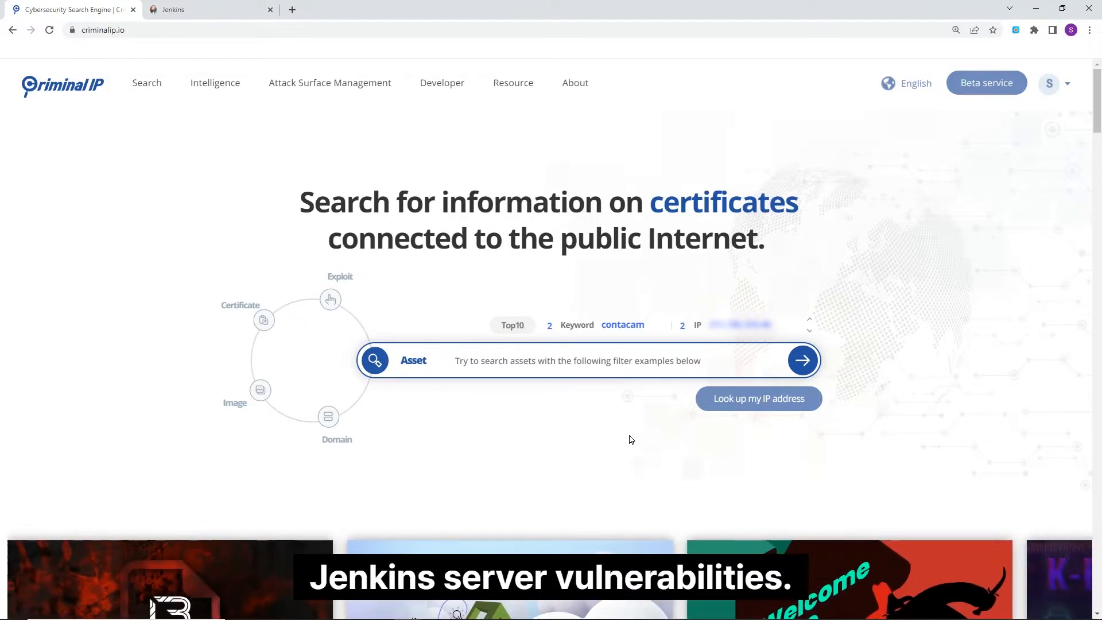
Switch to the Jenkins project website tab at jenkins.io.
left_click(173, 9)
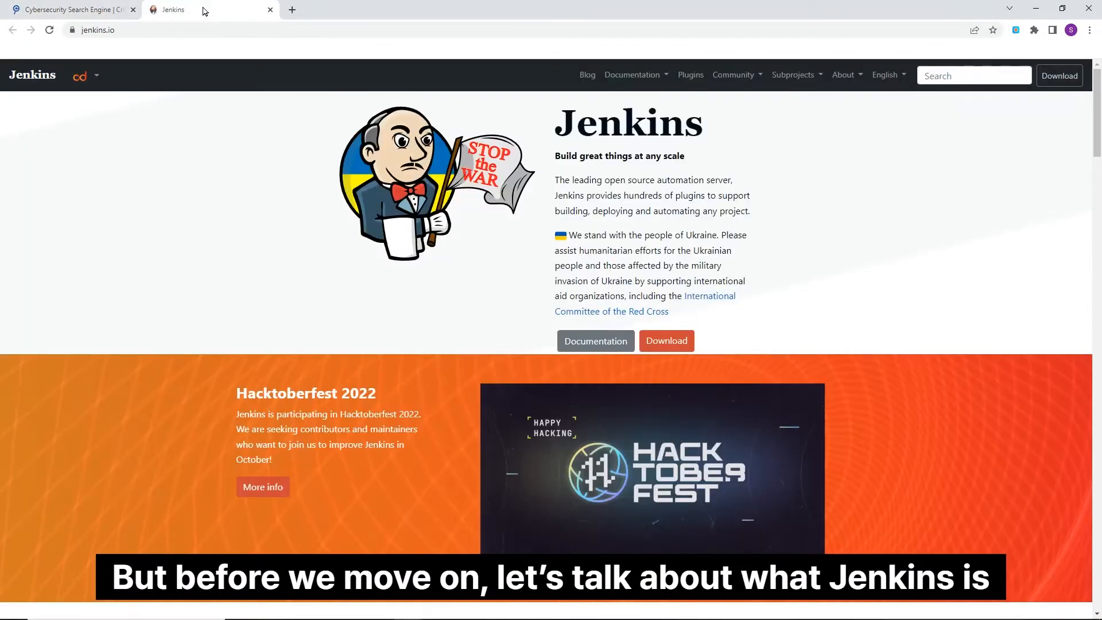
double_click(628, 123)
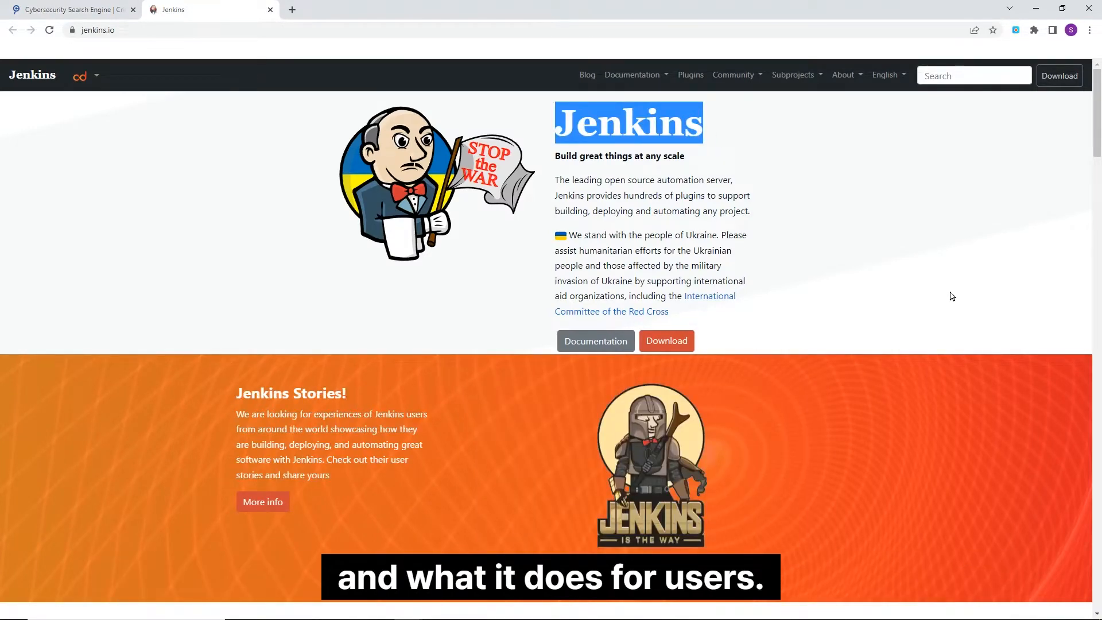
scroll("down", 3)
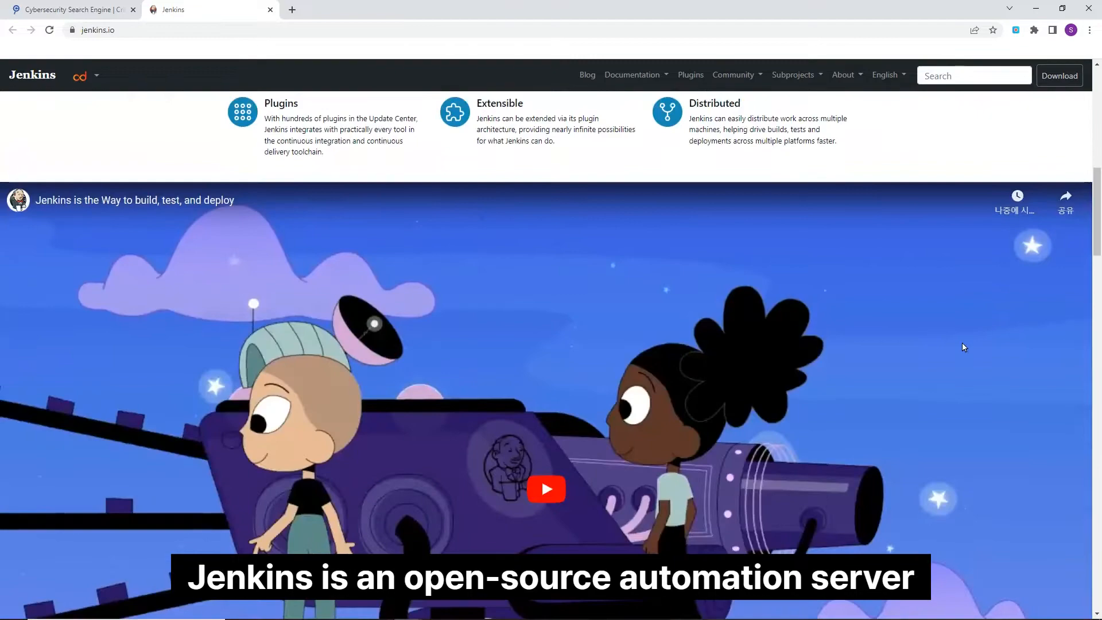
scroll("down", 3)
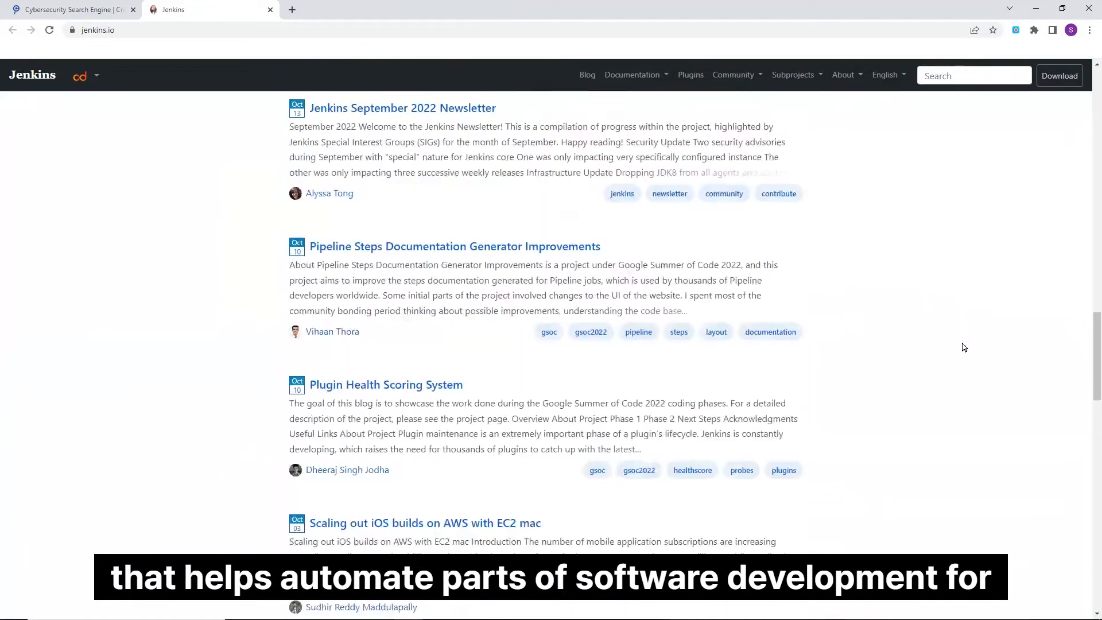
scroll("down", 3)
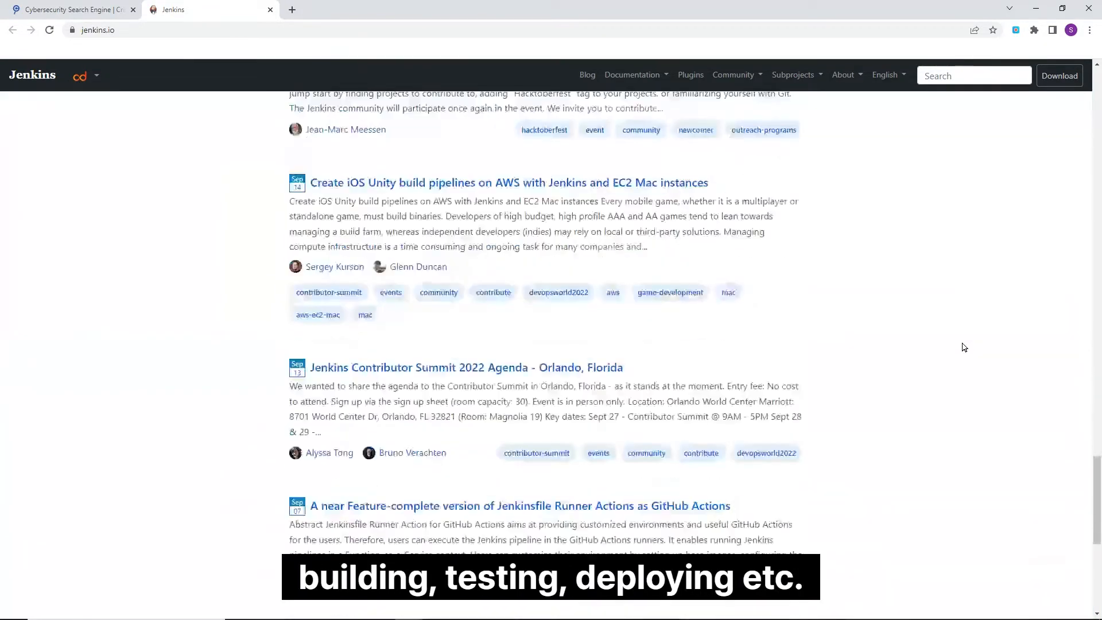
scroll("down", 3)
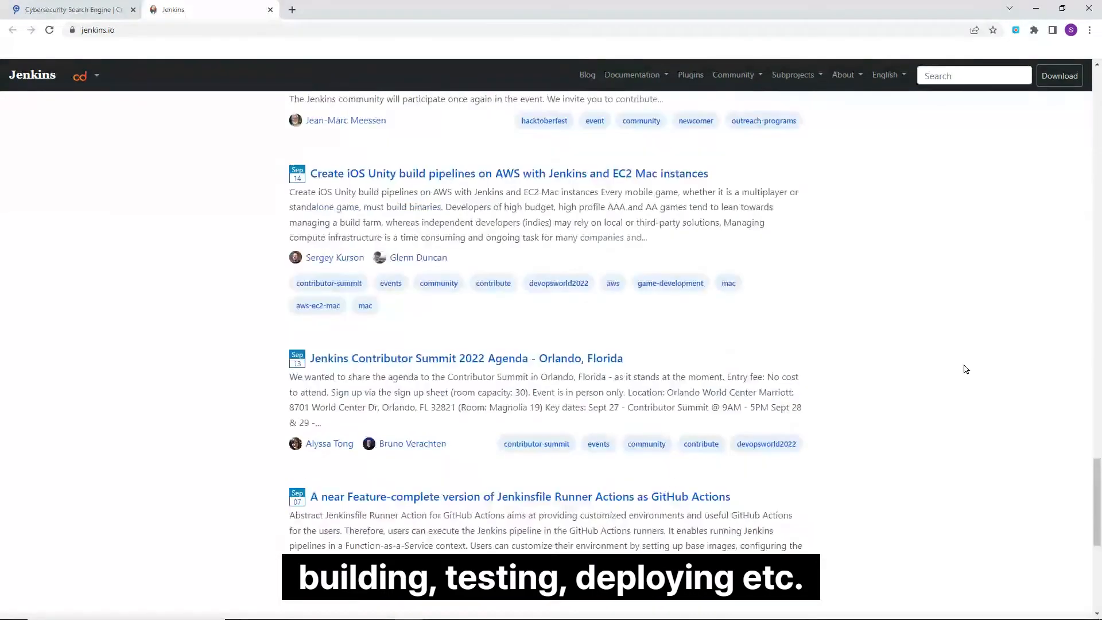
scroll("down", 3)
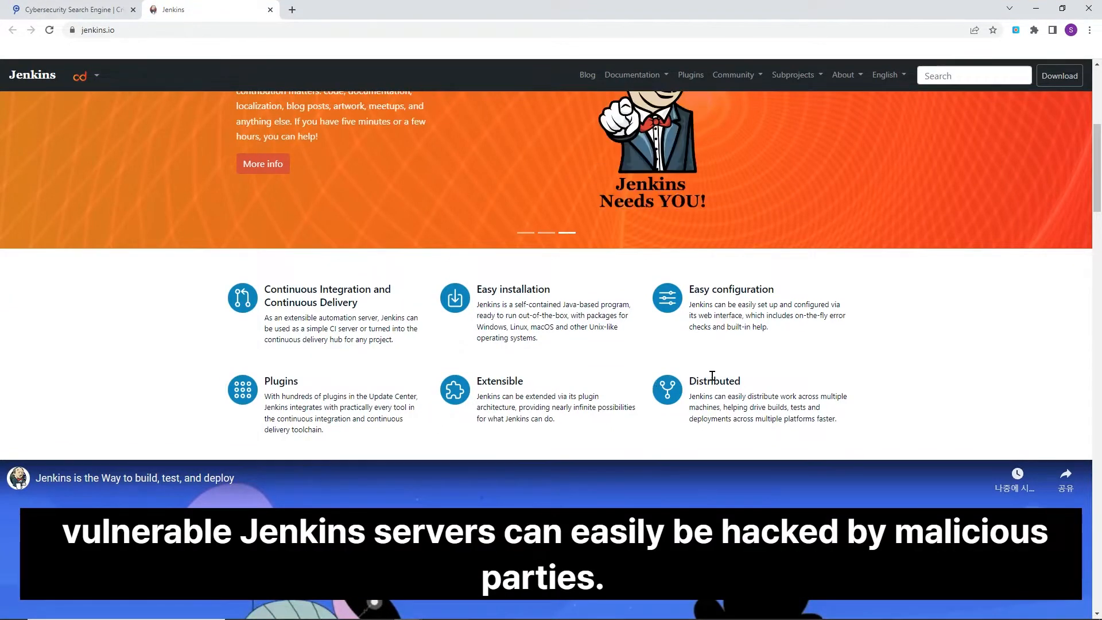
mouse_move(846, 340)
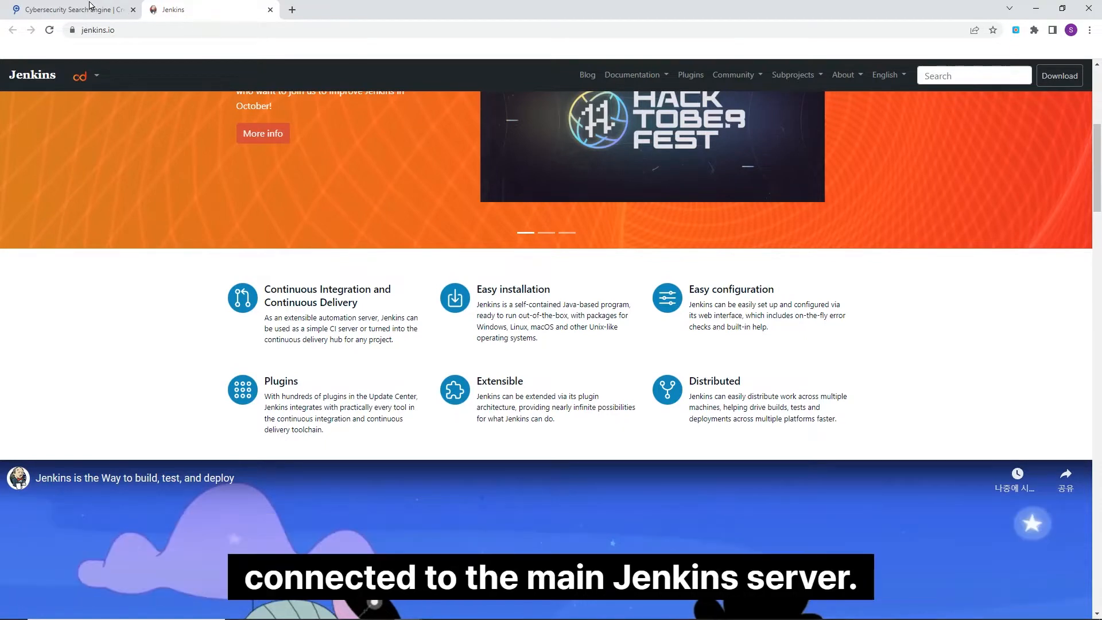
Run a Criminal IP asset search for title: x-jenkins from the search homepage.
left_click(67, 9)
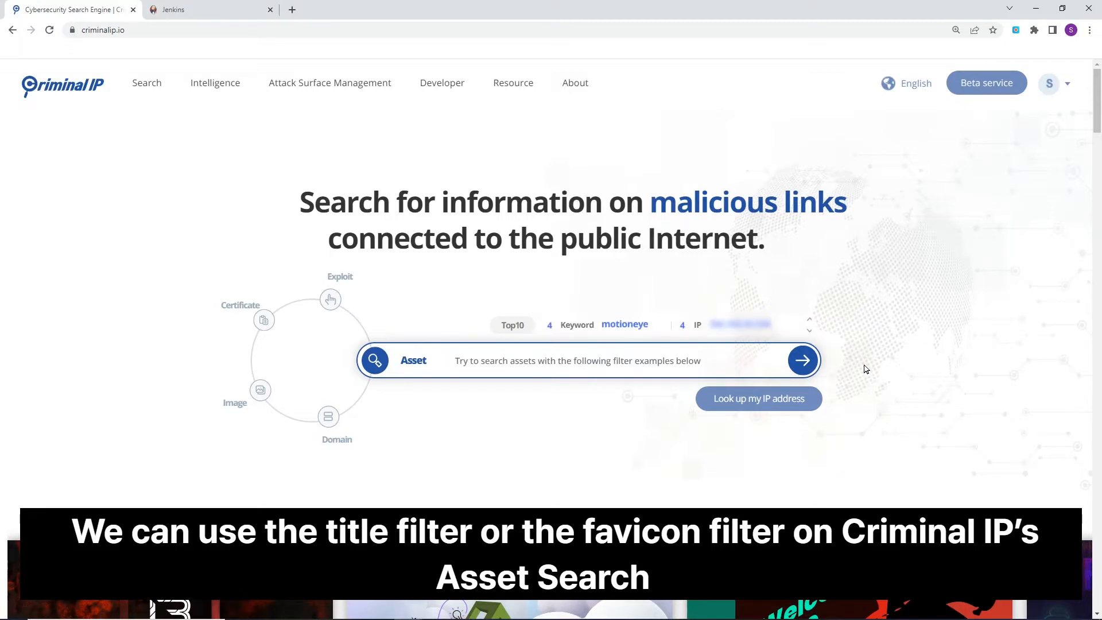
type("title: x-")
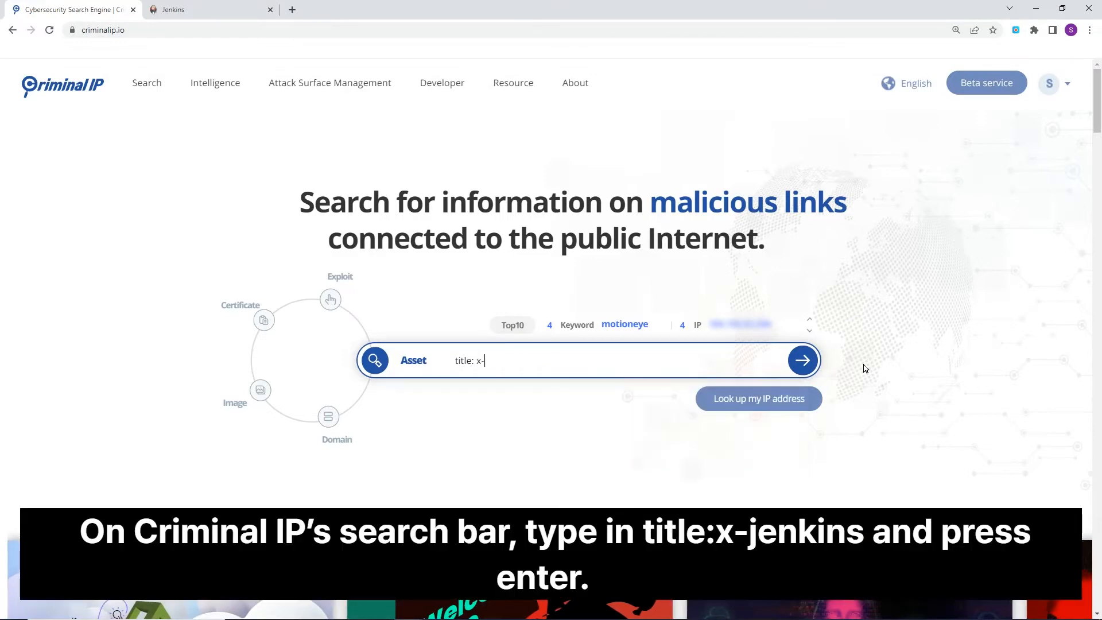
type("jenkins")
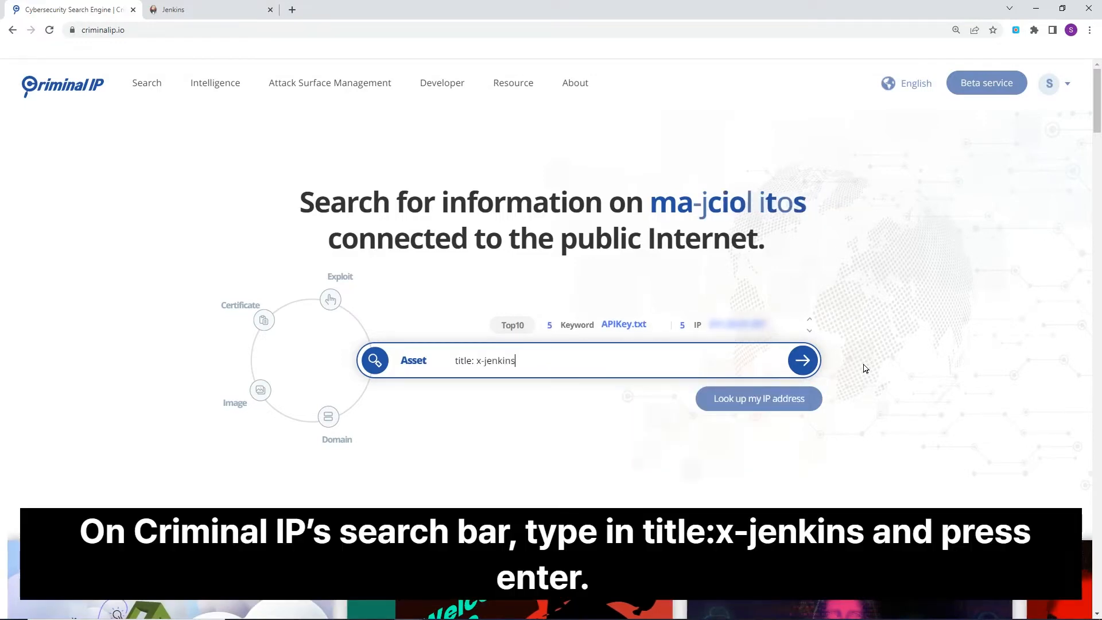
key("enter")
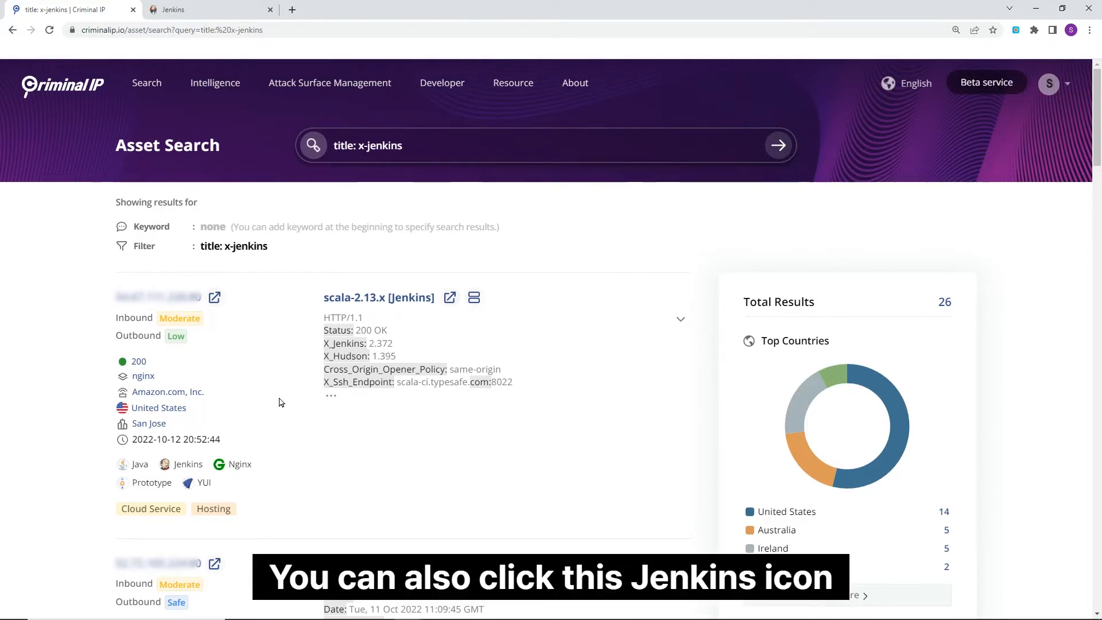
Show the Jenkins technology tag's search options under the first of the 26 results.
left_click(187, 462)
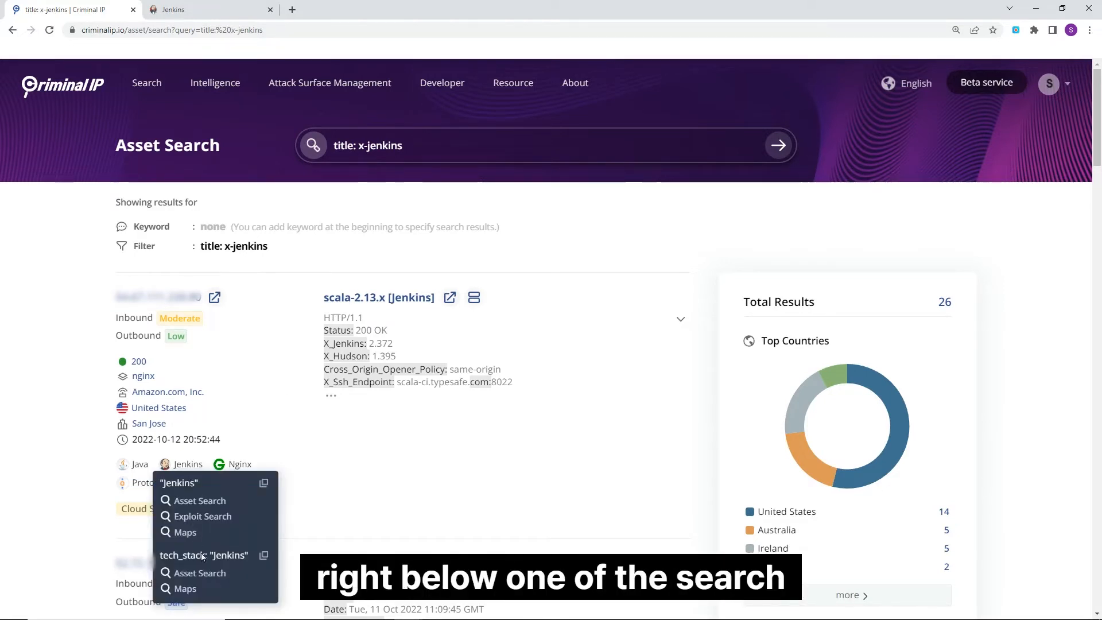
Search tech_stack: Jenkins assets (3,153 results) and open the first host's website in a new window.
left_click(200, 573)
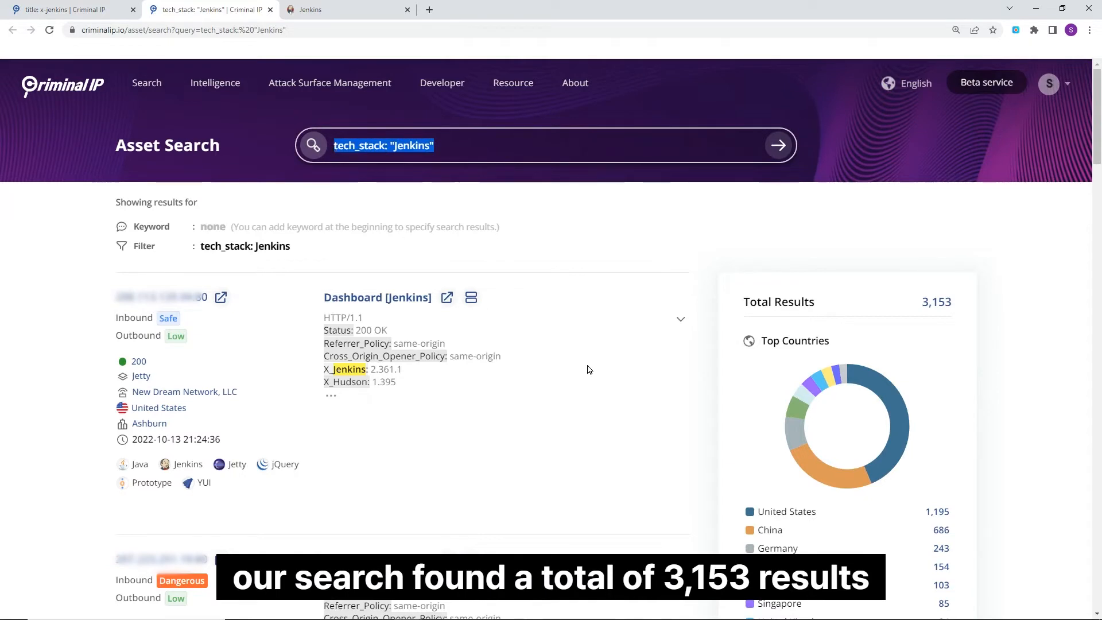
mouse_move(924, 284)
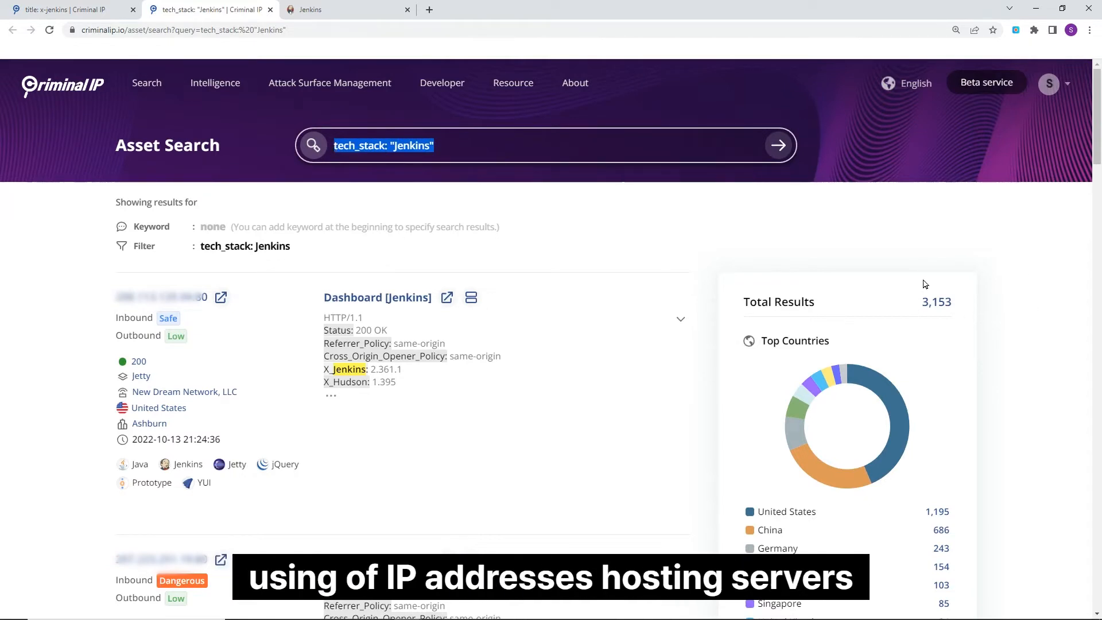
mouse_move(813, 367)
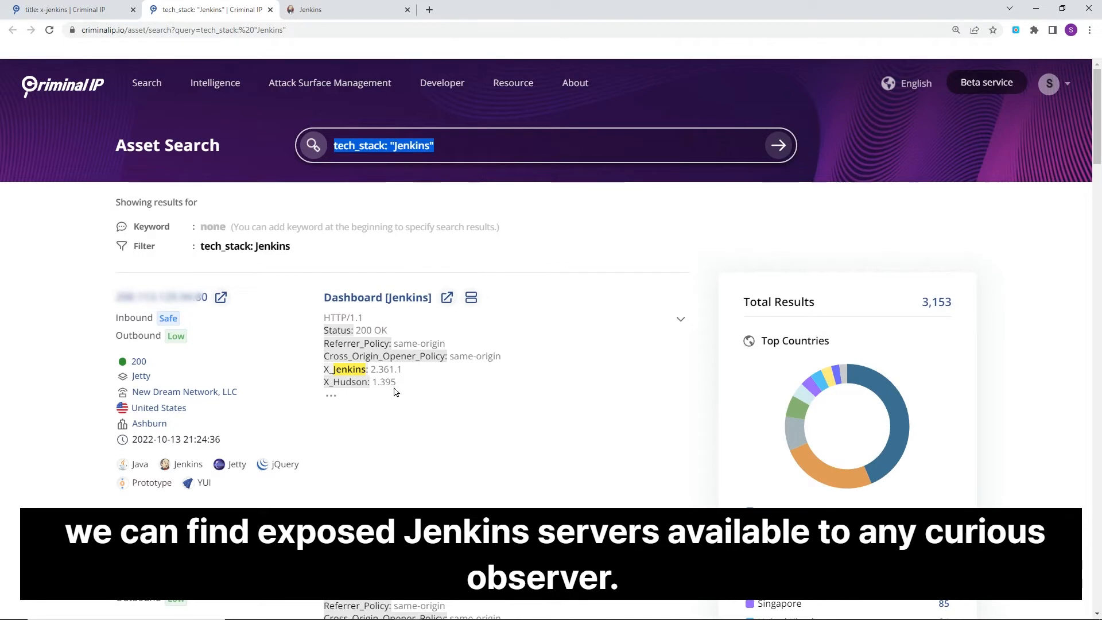
mouse_move(230, 310)
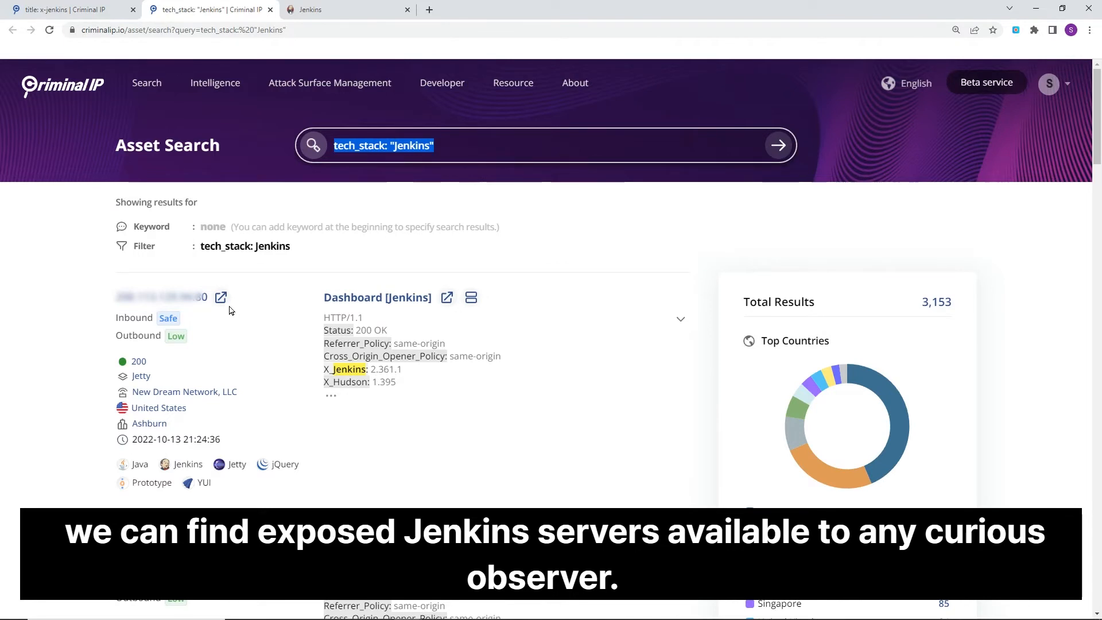
left_click(221, 297)
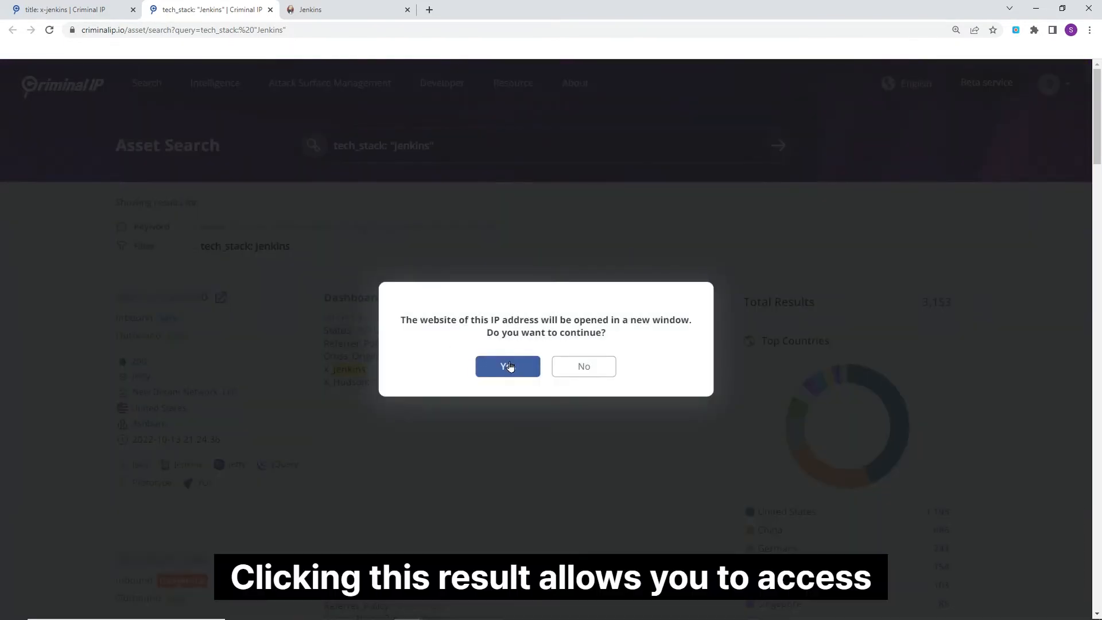
left_click(508, 367)
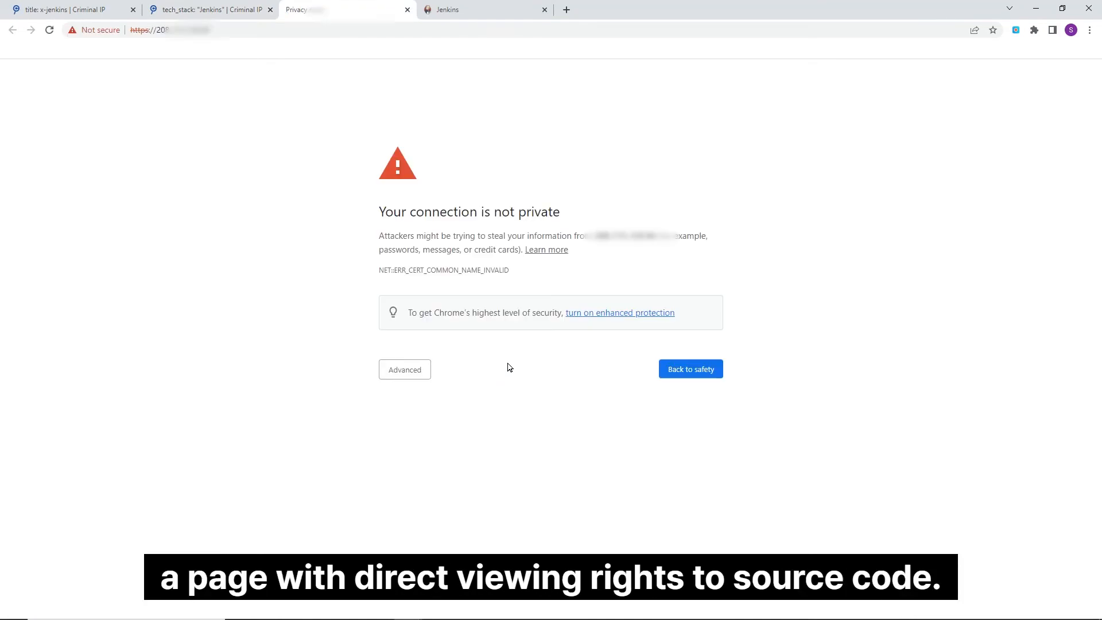
Proceed past the certificate warning to the exposed Jenkins dashboard, then return to the x-jenkins results.
left_click(404, 368)
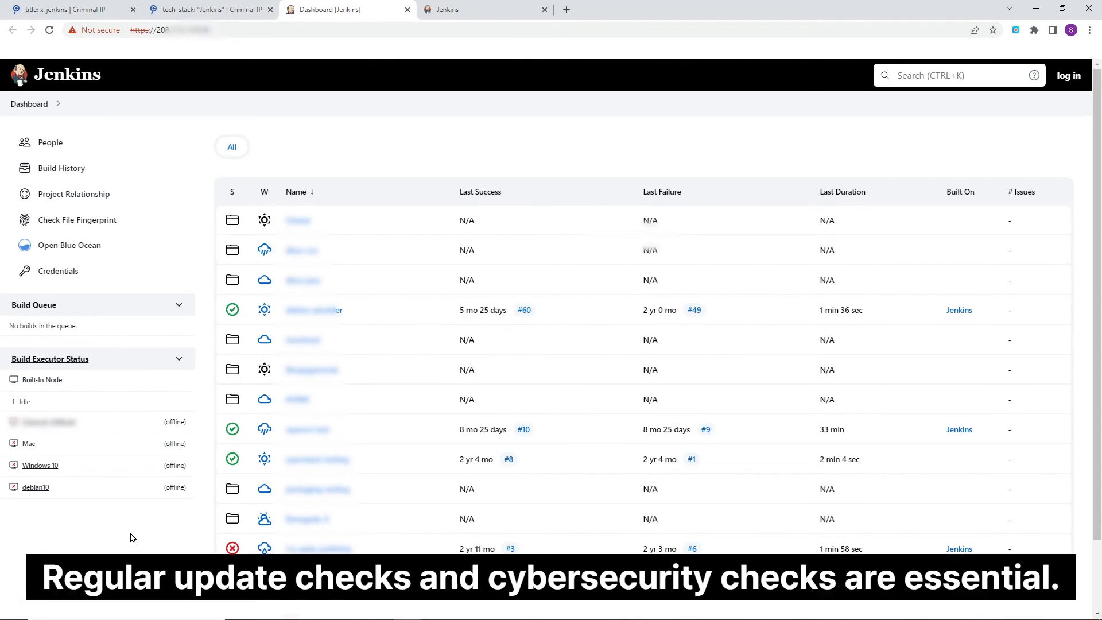
mouse_move(139, 532)
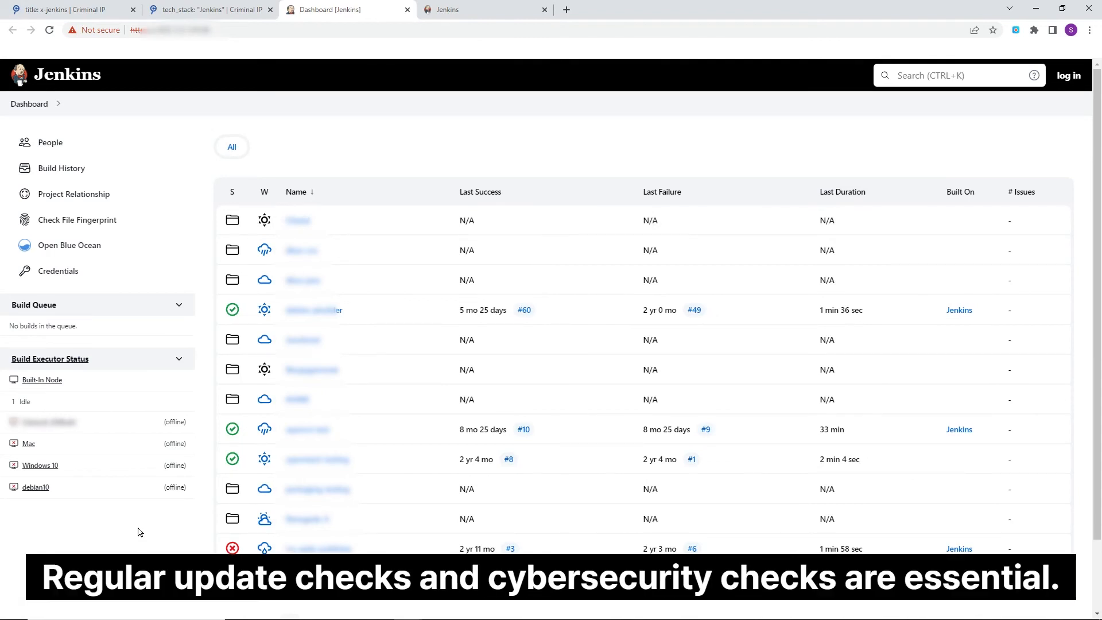
mouse_move(377, 152)
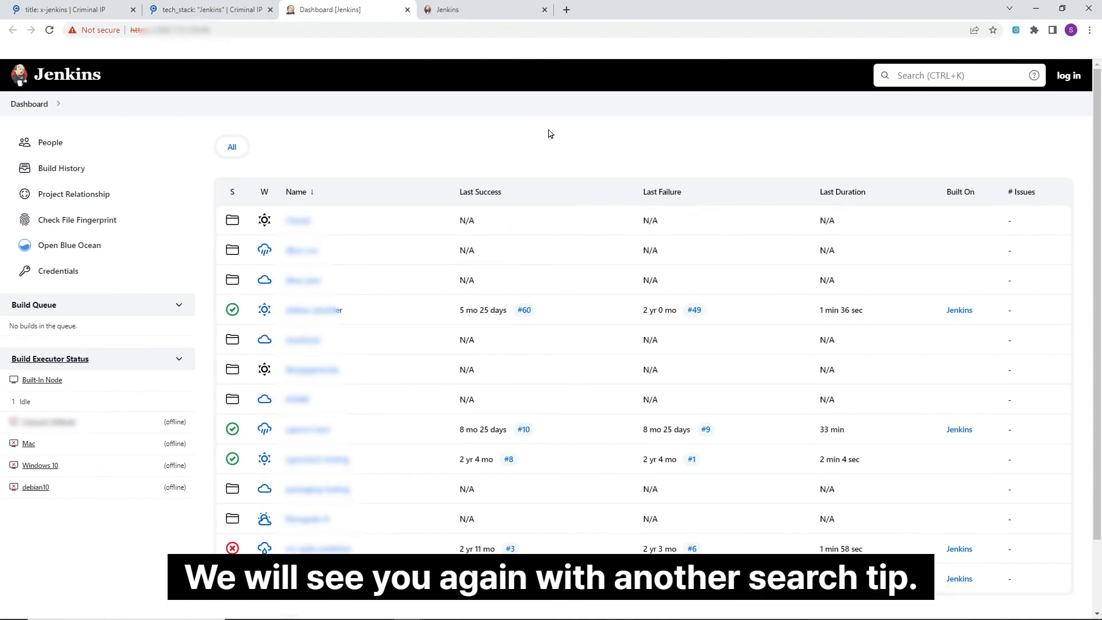
left_click(67, 9)
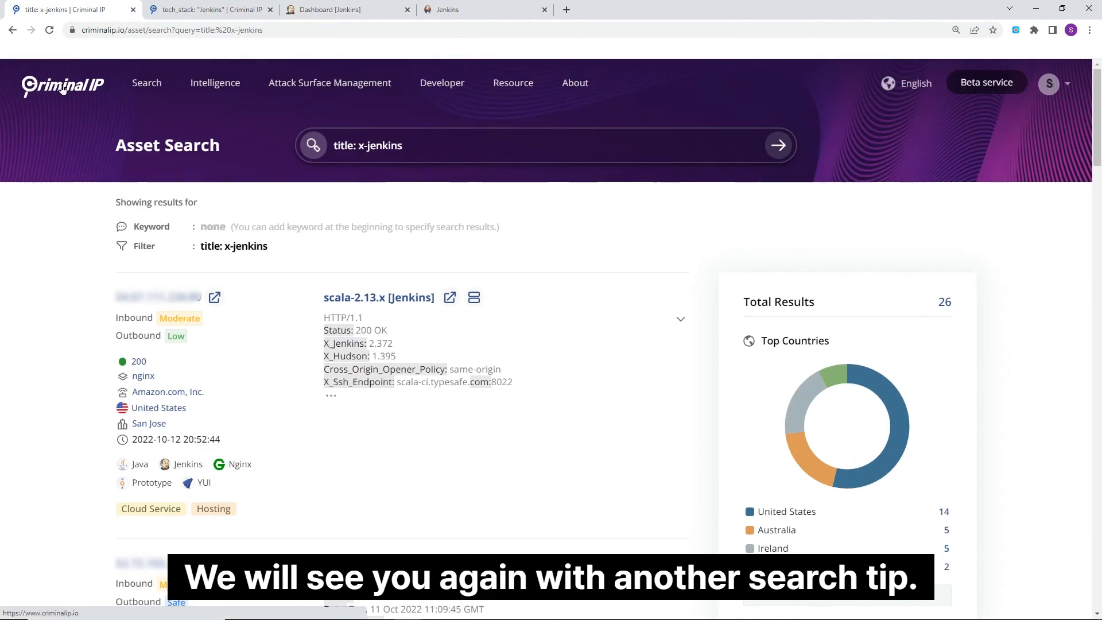